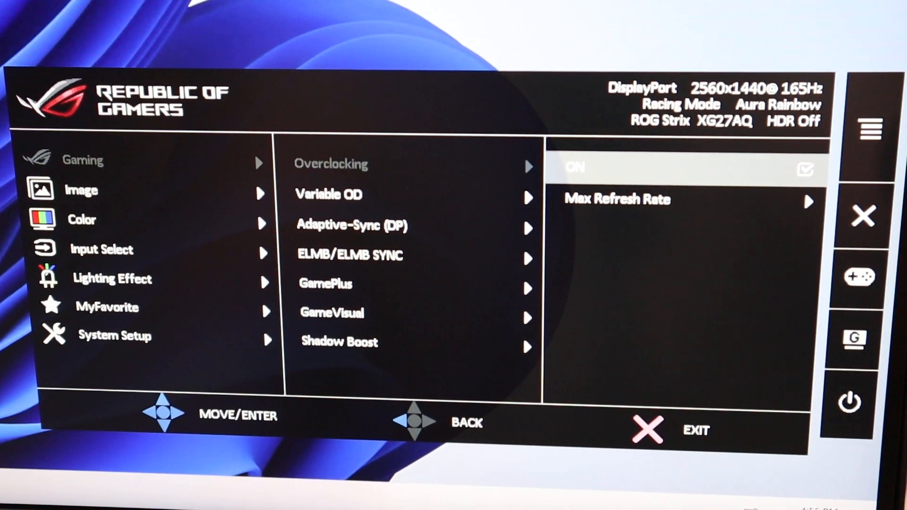
Step: Change the OSD's Max Refresh Rate setting from 165 Hz to 170 Hz
left_click(618, 199)
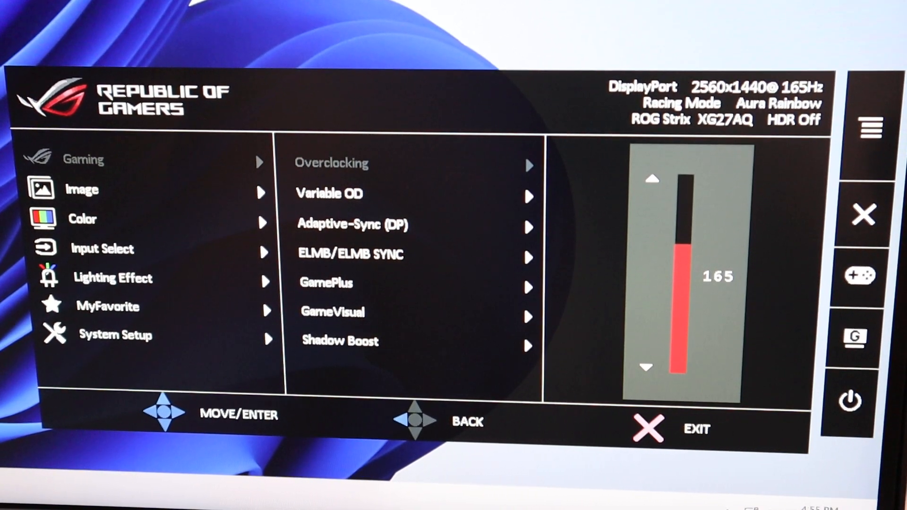
left_click(651, 180)
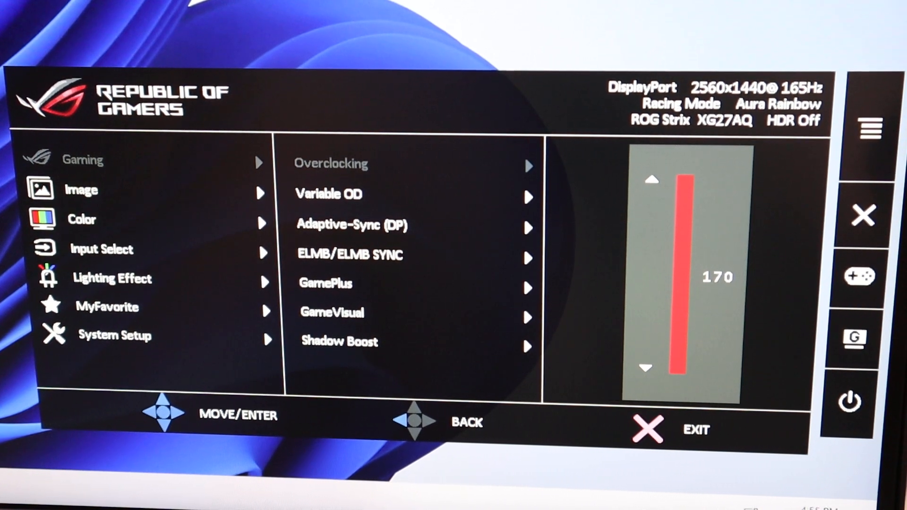